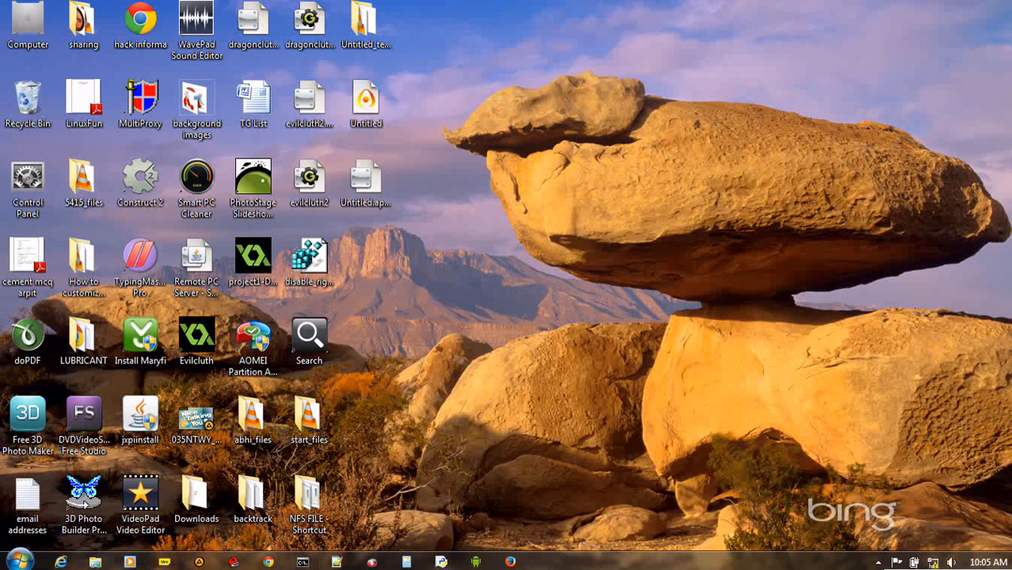
- Search 'winver' from the Start menu and launch it to show About Windows
{"action": "left_click", "coordinate": [13, 560]}
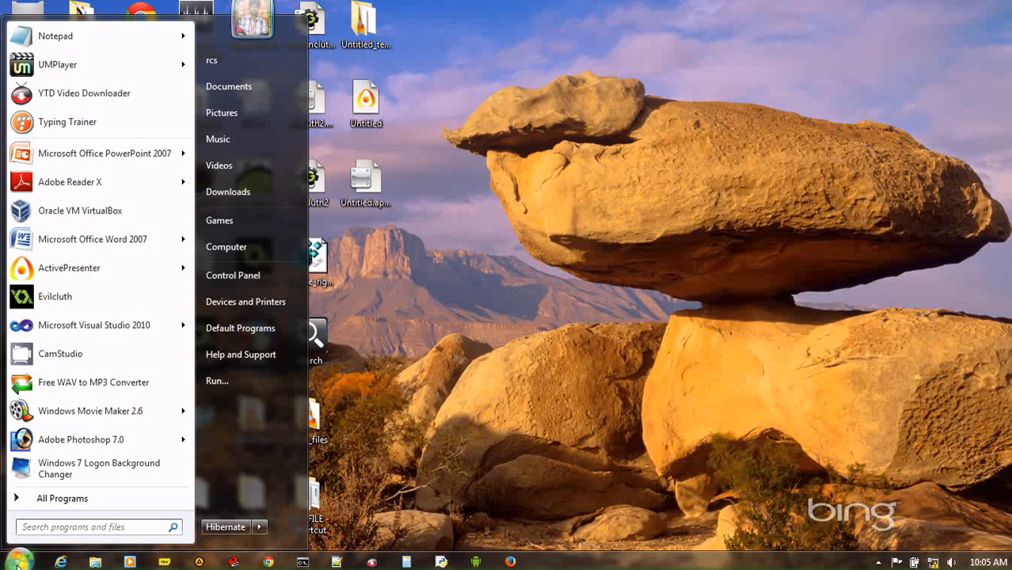
{"action": "type", "text": "win"}
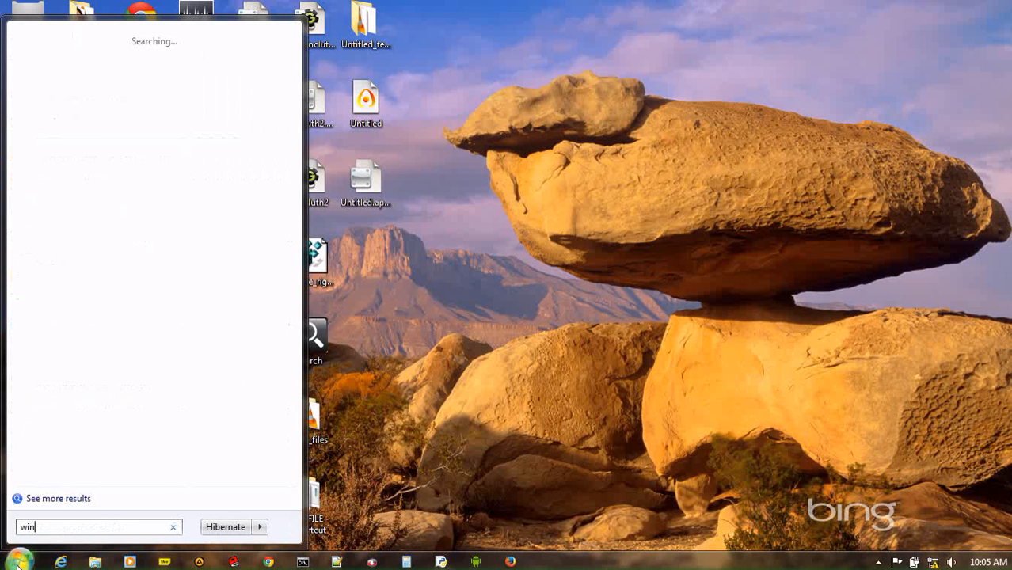
{"action": "type", "text": "ver"}
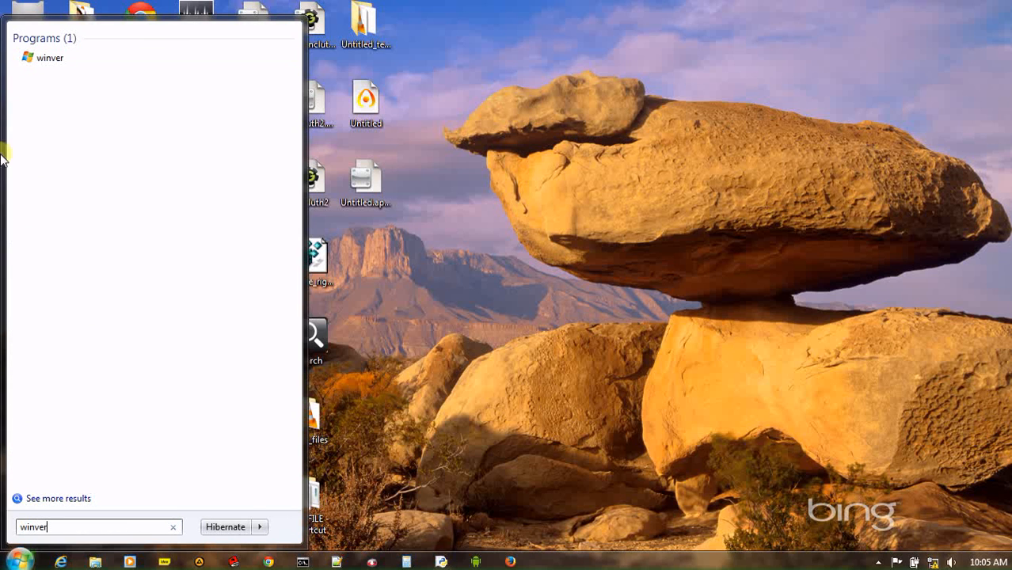
{"action": "left_click", "coordinate": [50, 57]}
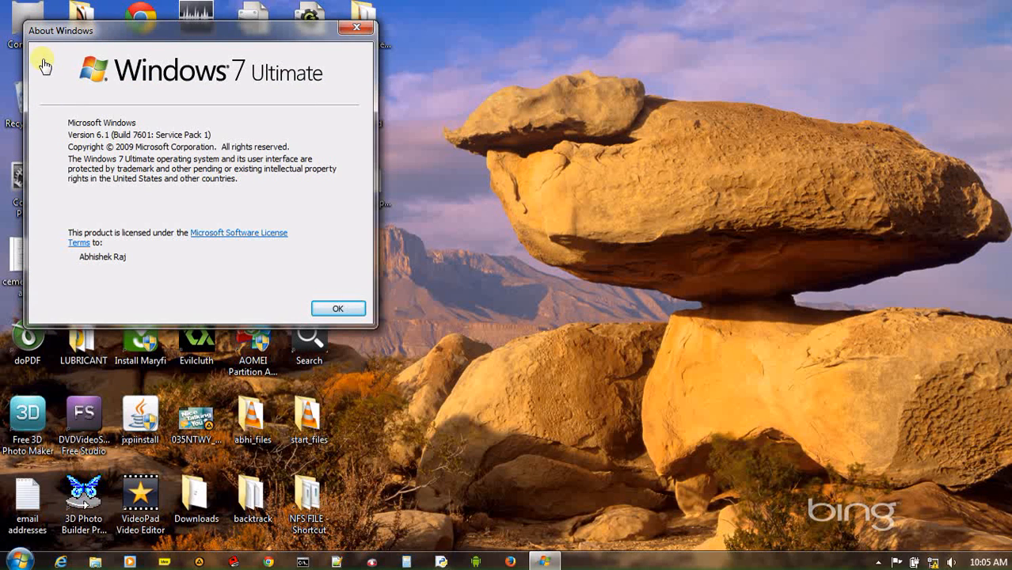
{"action": "mouse_move", "coordinate": [79, 244]}
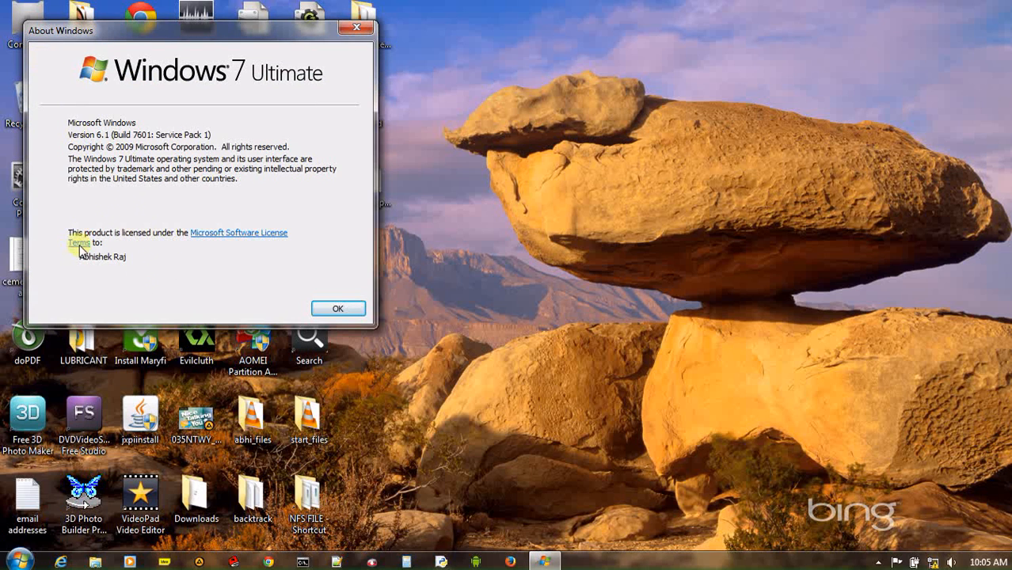
{"action": "mouse_move", "coordinate": [108, 298]}
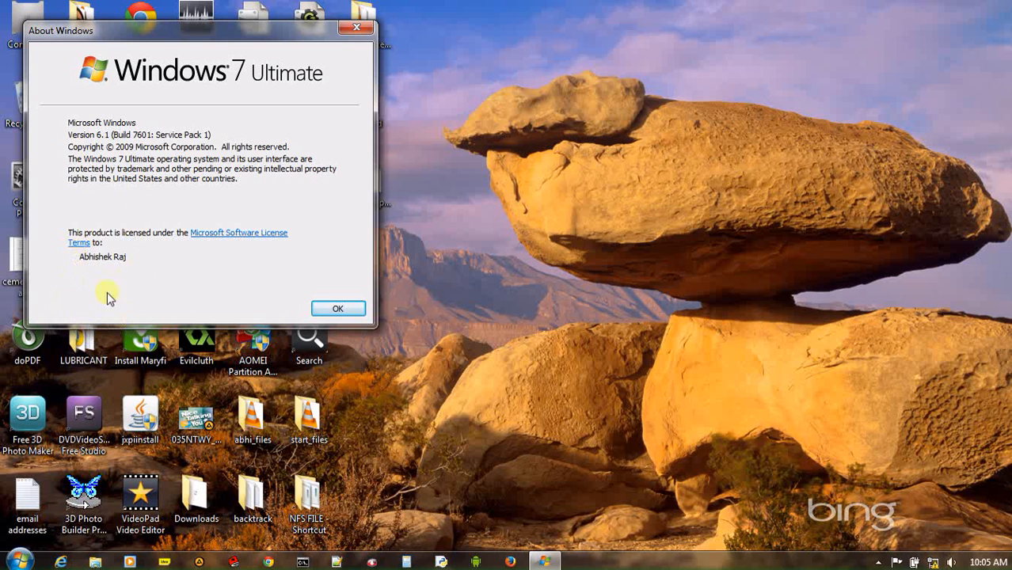
{"action": "mouse_move", "coordinate": [183, 320]}
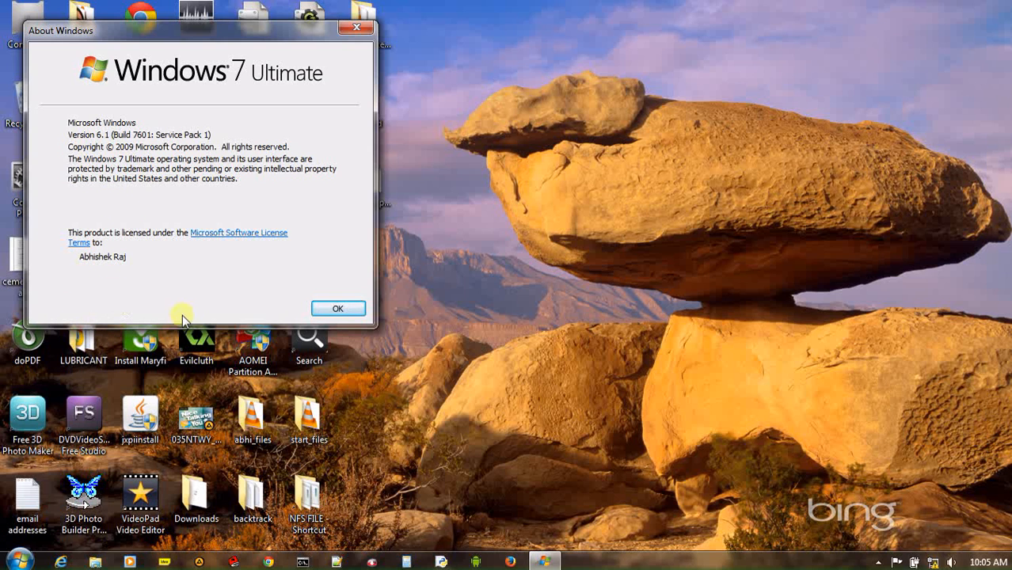
{"action": "mouse_move", "coordinate": [339, 309]}
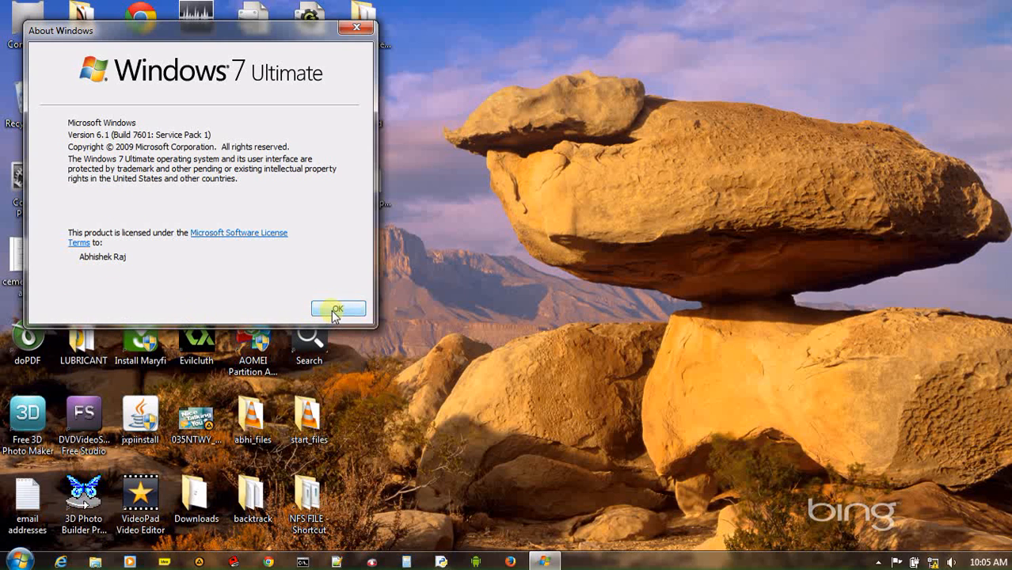
- Note the registered owner, then dismiss About Windows with OK
{"action": "left_click", "coordinate": [339, 309]}
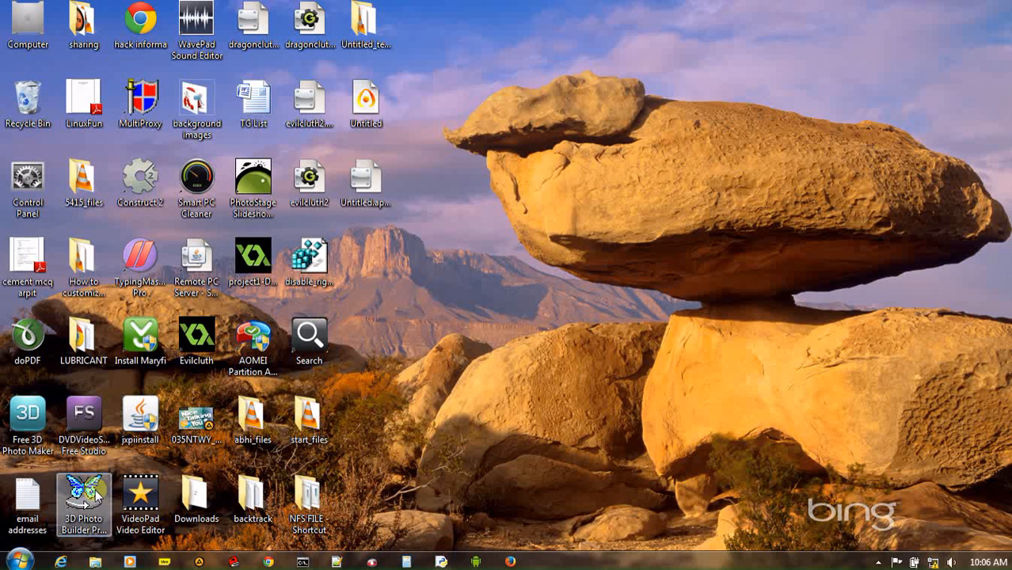
- Search 'regedit' from the Start menu to launch Registry Editor
{"action": "left_click", "coordinate": [16, 560]}
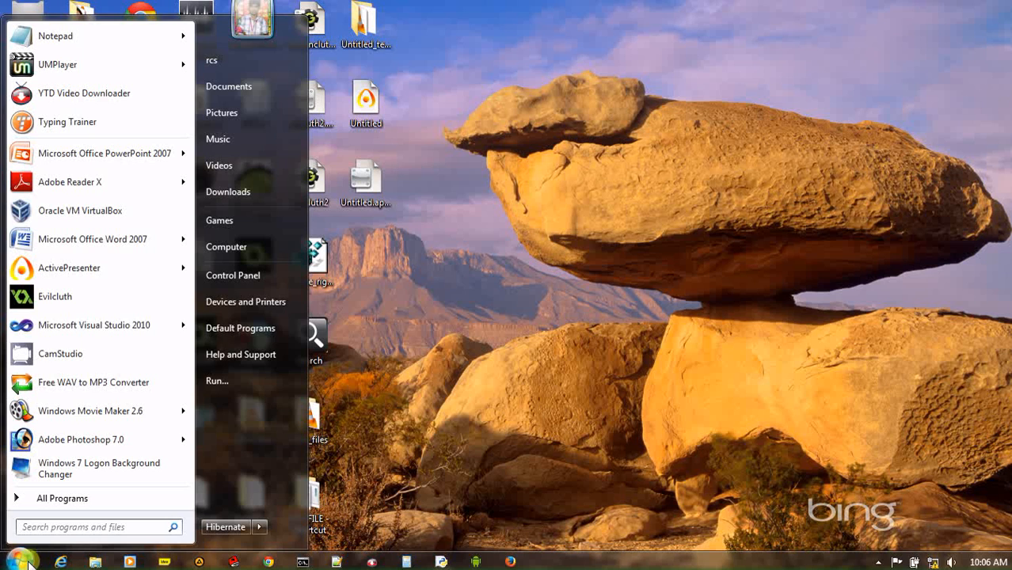
{"action": "type", "text": "r"}
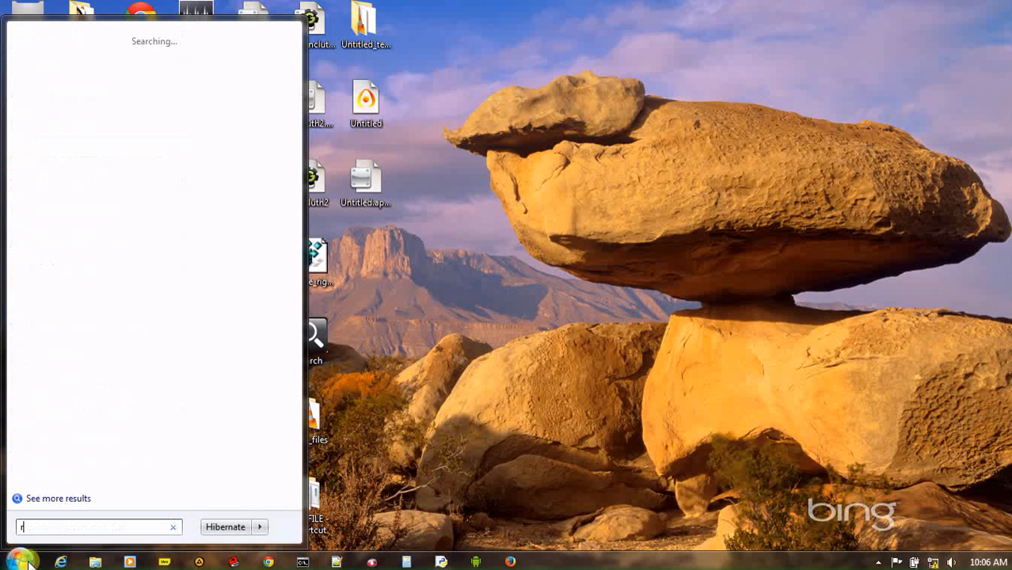
{"action": "type", "text": "ege"}
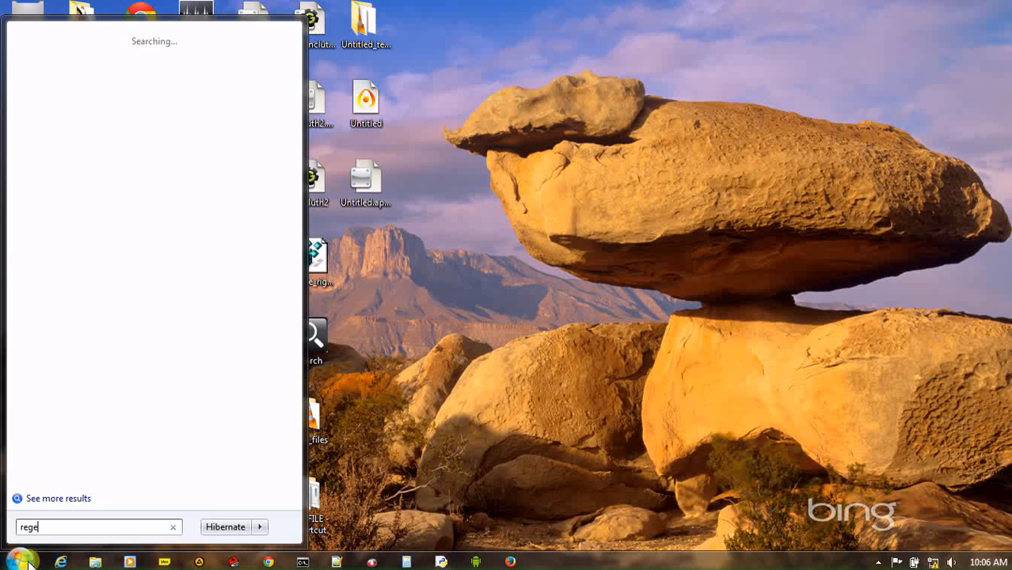
{"action": "type", "text": "dit"}
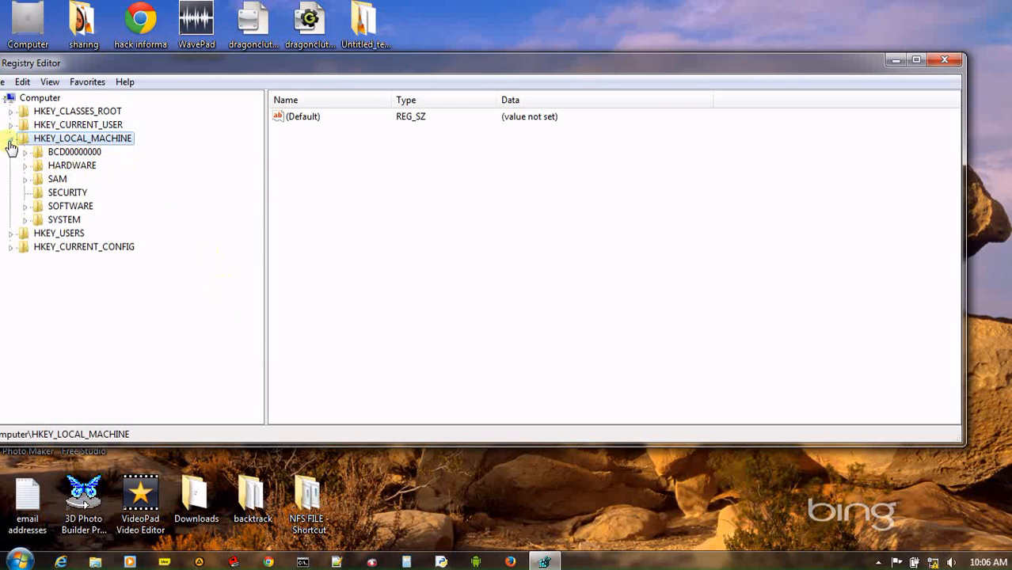
- Expand HKEY_LOCAL_MACHINE\SOFTWARE\Microsoft in the registry tree
{"action": "left_click", "coordinate": [13, 138]}
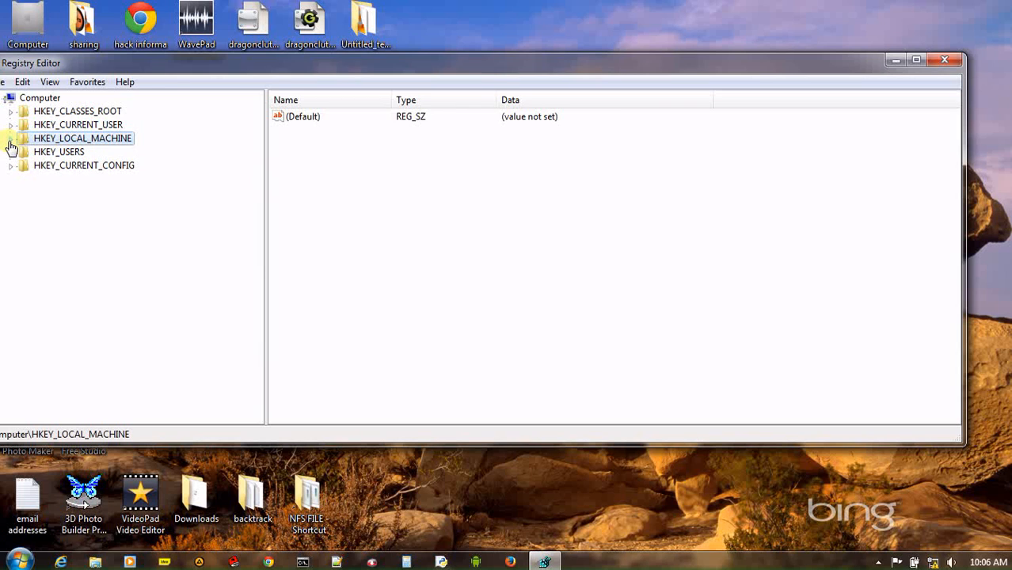
{"action": "mouse_move", "coordinate": [6, 152]}
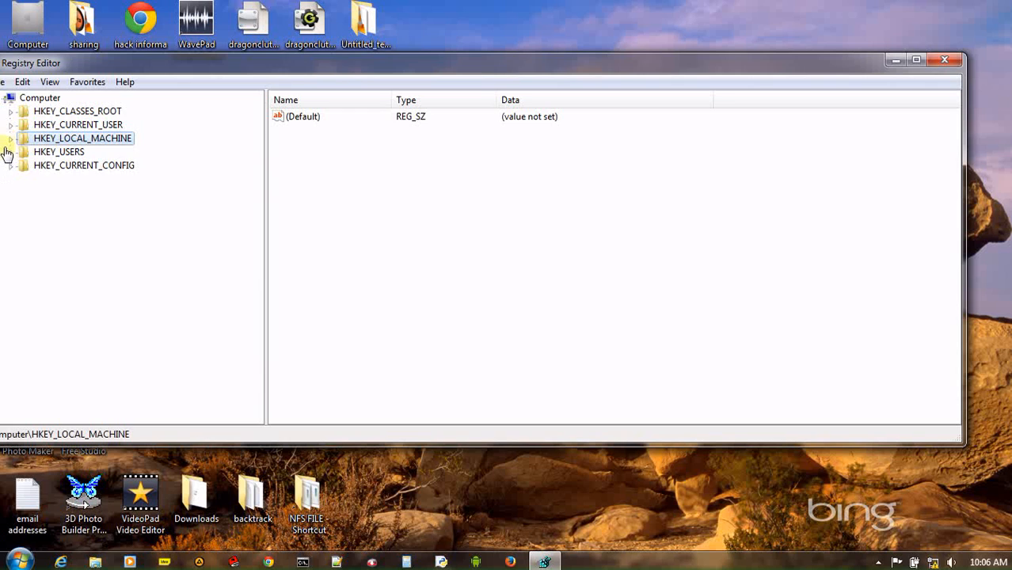
{"action": "left_click", "coordinate": [11, 138]}
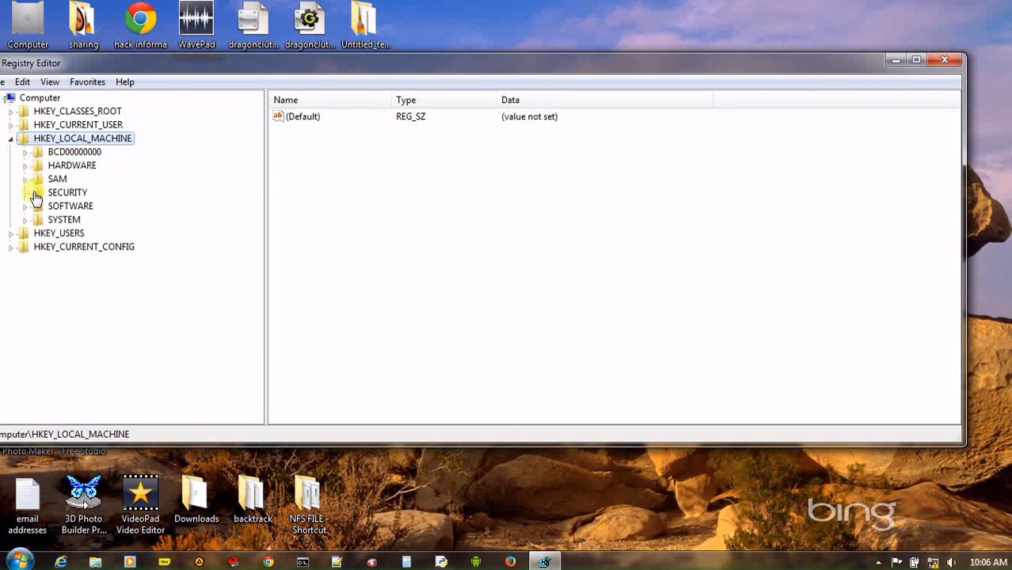
{"action": "mouse_move", "coordinate": [30, 212]}
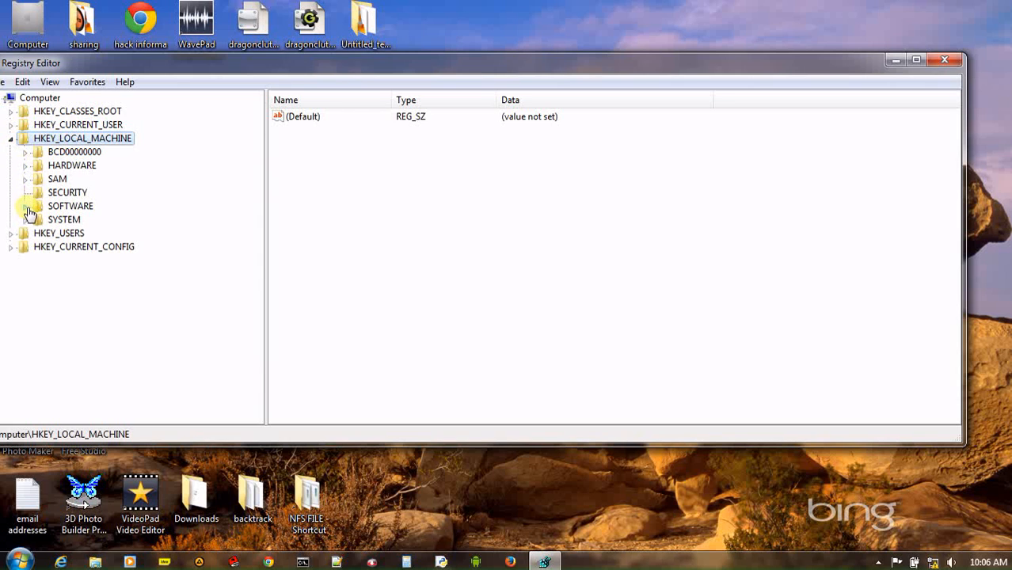
{"action": "left_click", "coordinate": [27, 206]}
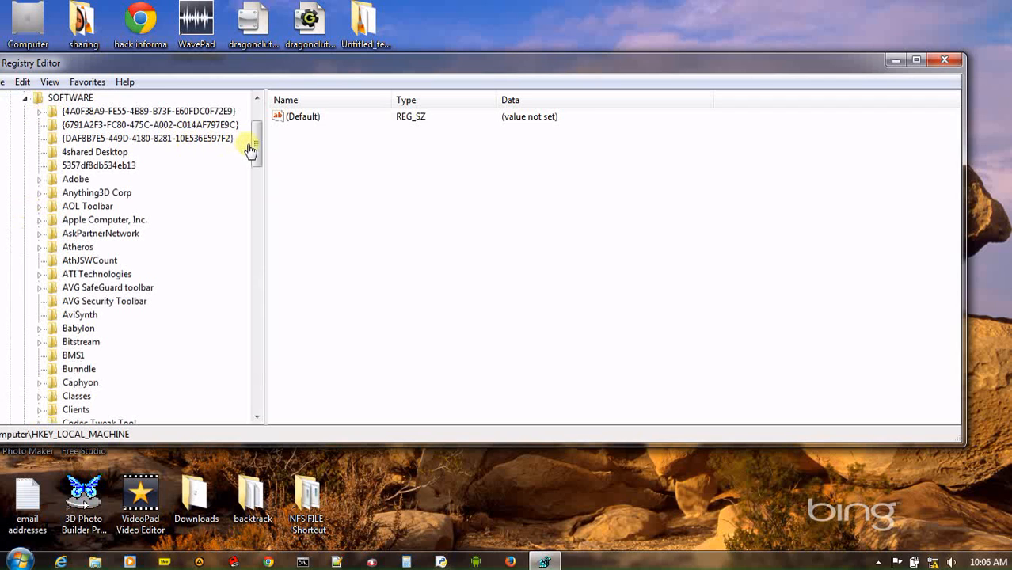
{"action": "scroll", "scroll_direction": "down", "scroll_amount": 3}
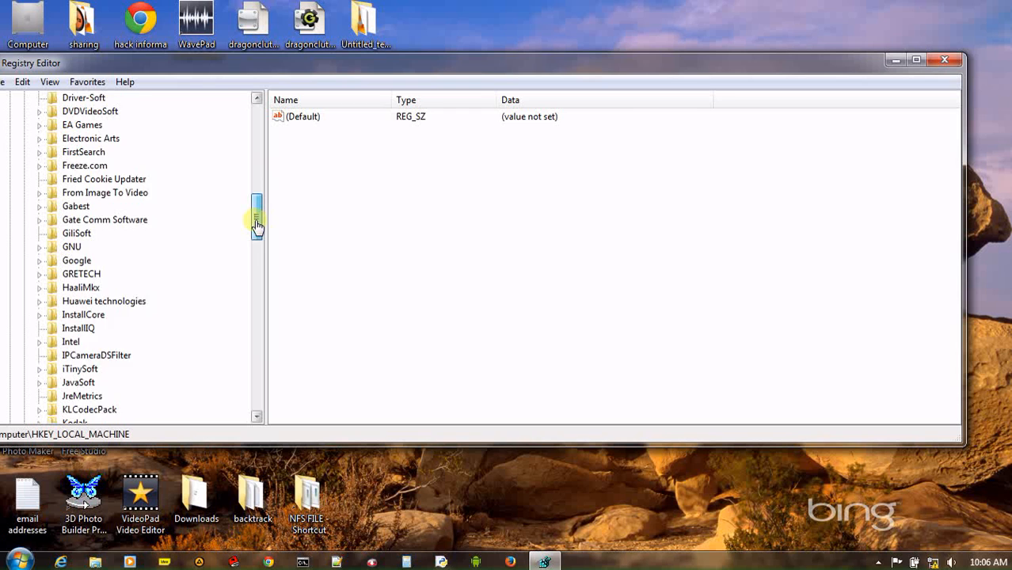
{"action": "scroll", "scroll_direction": "down", "scroll_amount": 3}
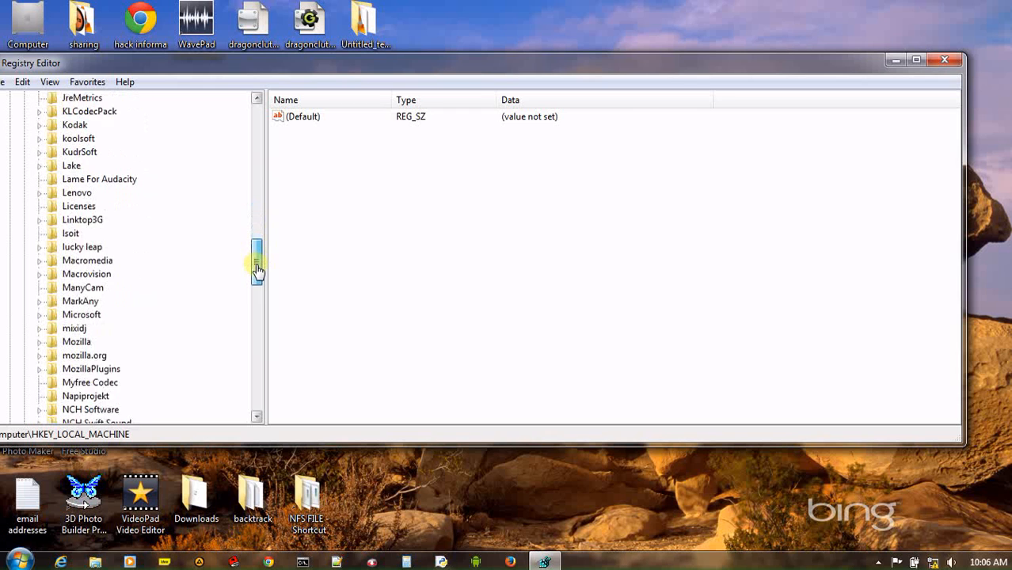
{"action": "scroll", "scroll_direction": "down", "scroll_amount": 3}
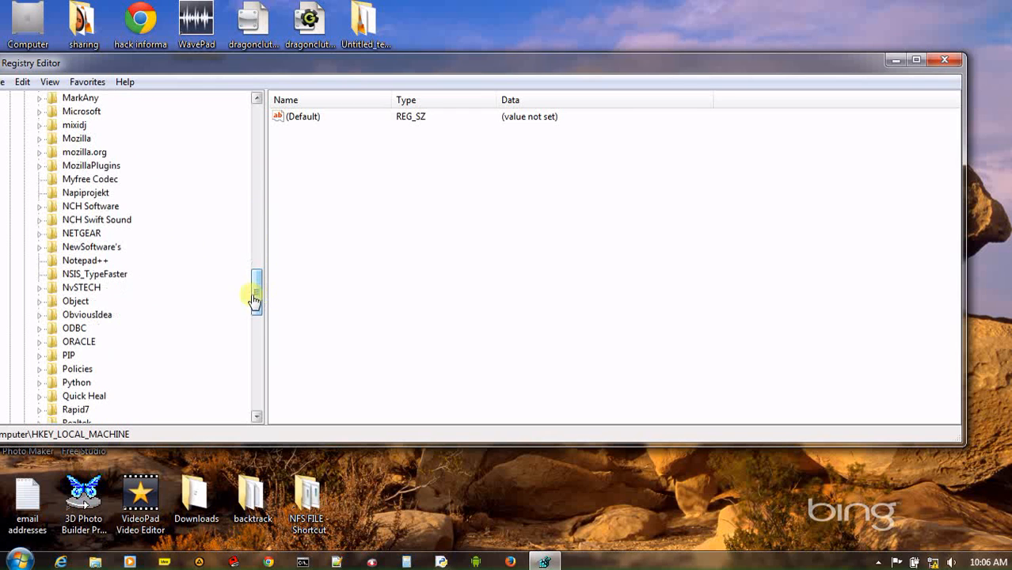
{"action": "left_click", "coordinate": [39, 111]}
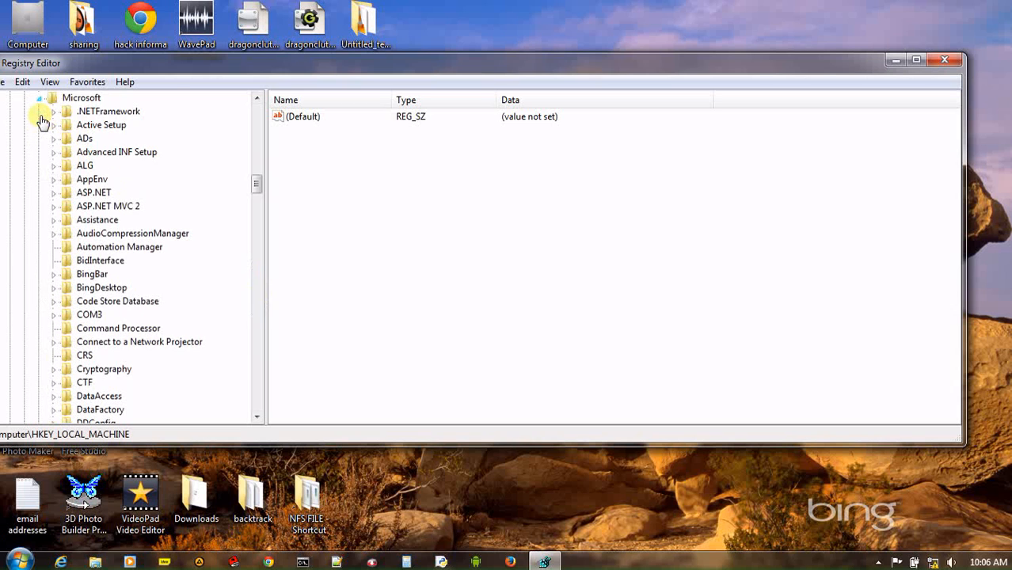
{"action": "mouse_move", "coordinate": [377, 453]}
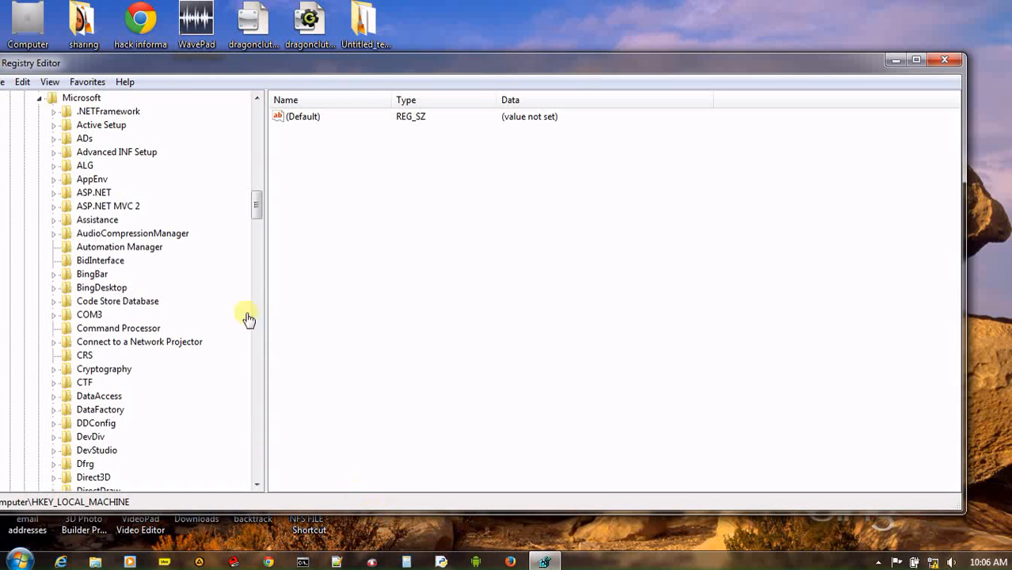
{"action": "mouse_move", "coordinate": [254, 228]}
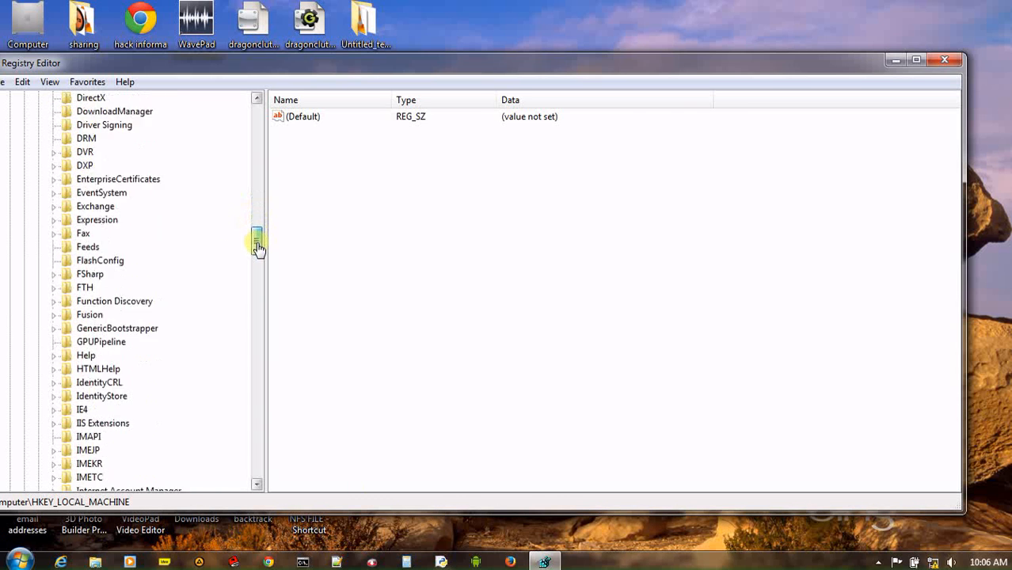
- Expand Windows NT under Microsoft and select its CurrentVersion subkey
{"action": "scroll", "scroll_direction": "down", "scroll_amount": 3}
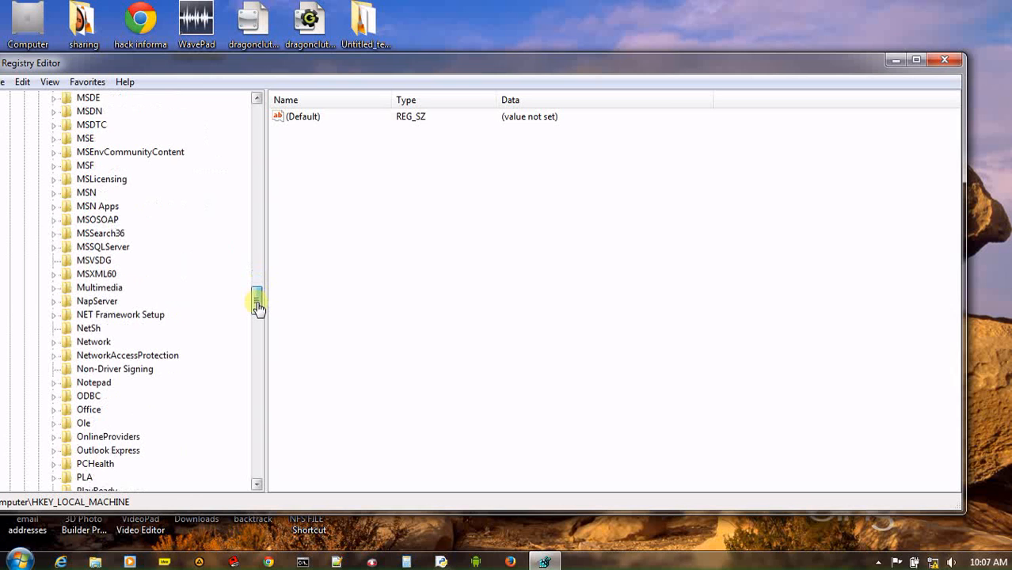
{"action": "scroll", "scroll_direction": "down", "scroll_amount": 3}
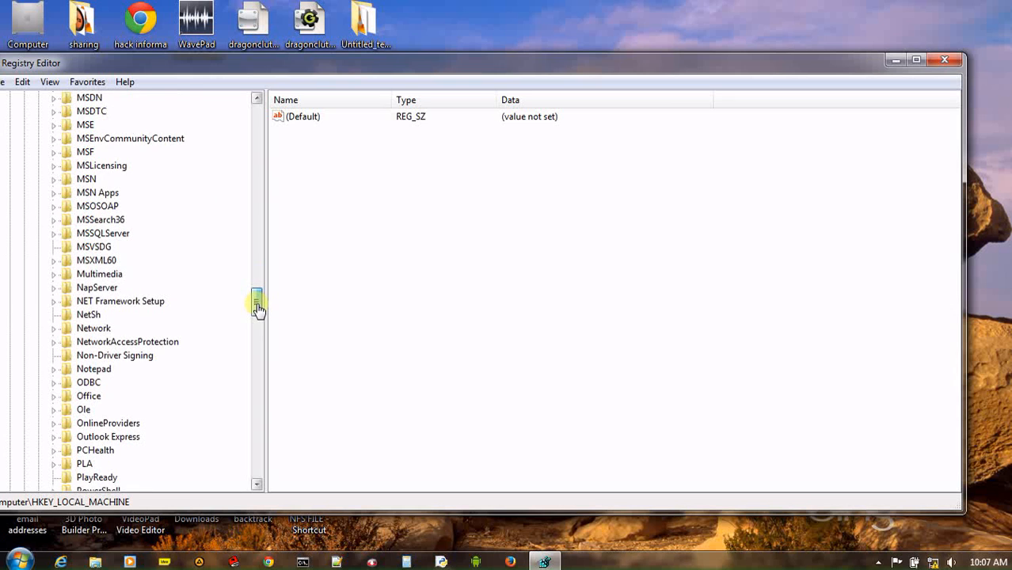
{"action": "scroll", "scroll_direction": "down", "scroll_amount": 3}
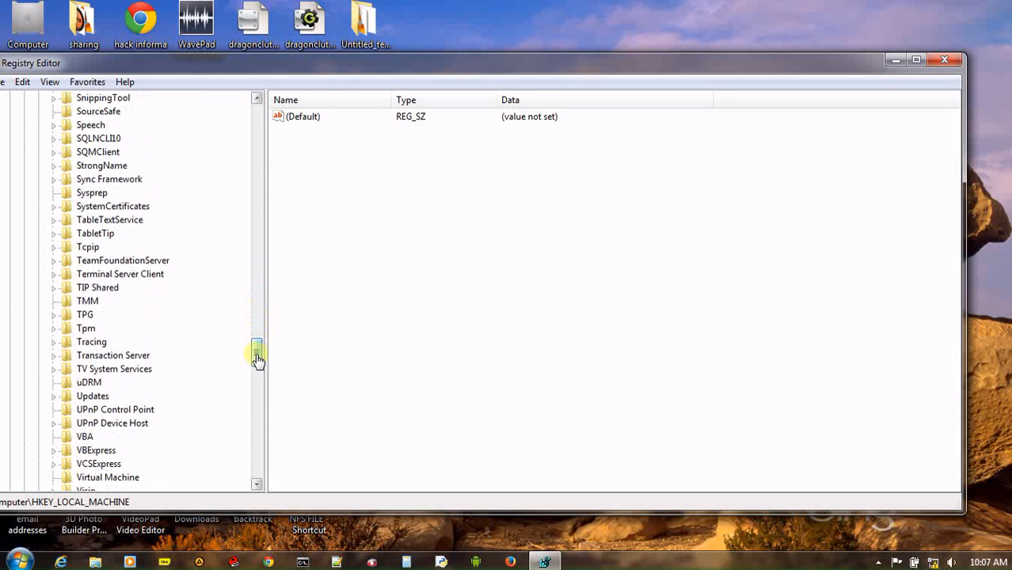
{"action": "scroll", "scroll_direction": "down", "scroll_amount": 3}
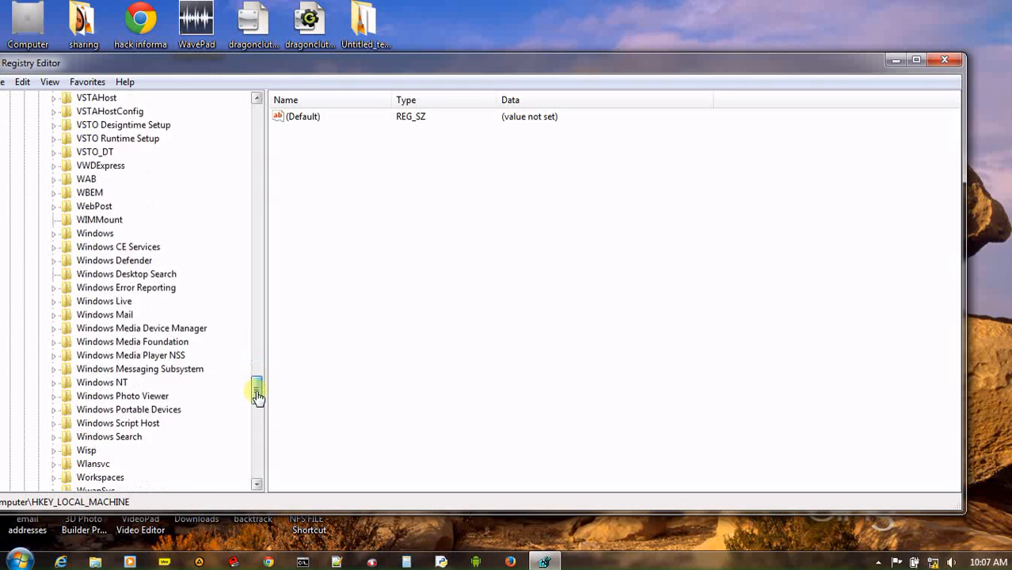
{"action": "scroll", "scroll_direction": "down", "scroll_amount": 3}
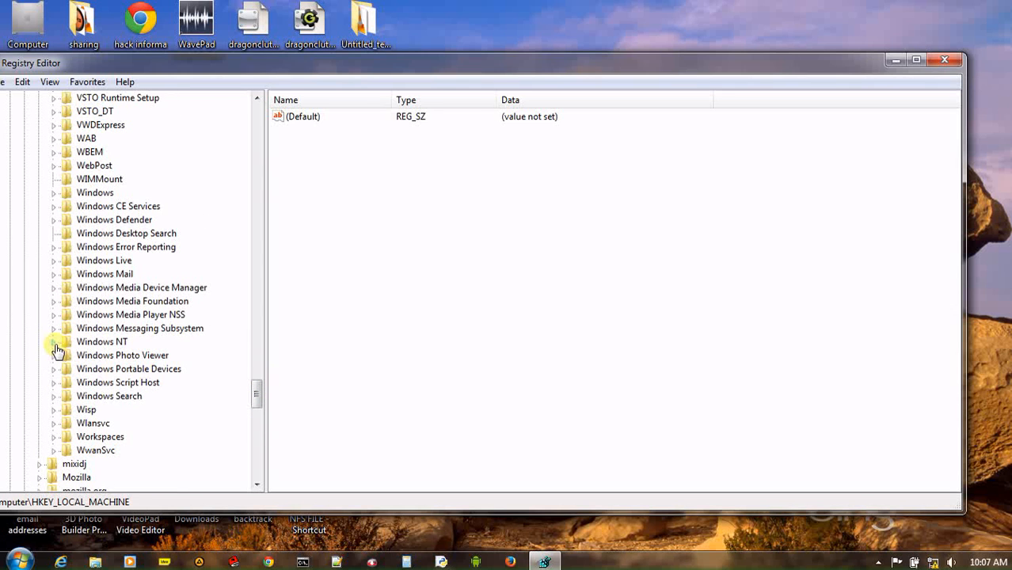
{"action": "left_click", "coordinate": [54, 342]}
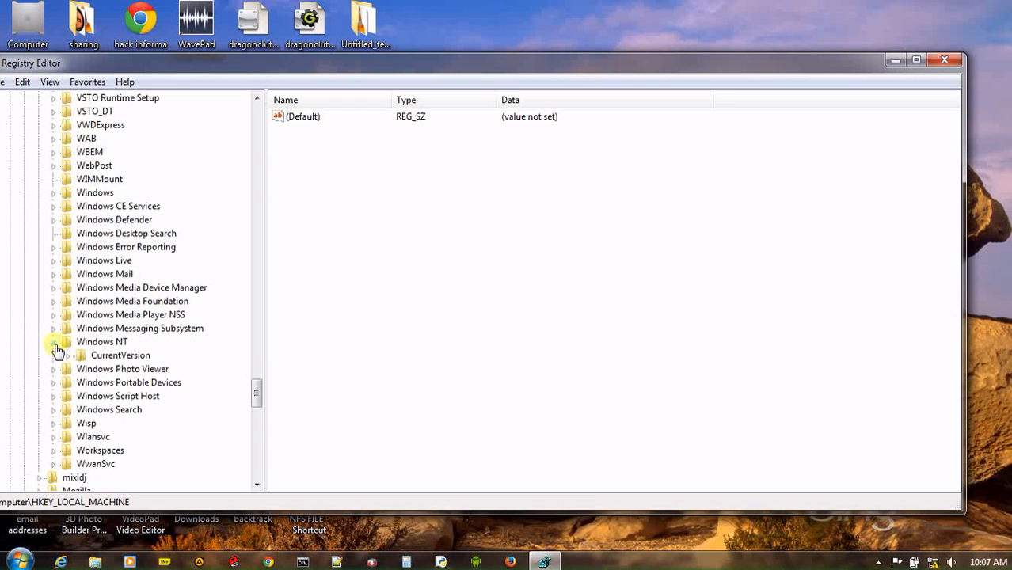
{"action": "left_click", "coordinate": [120, 355]}
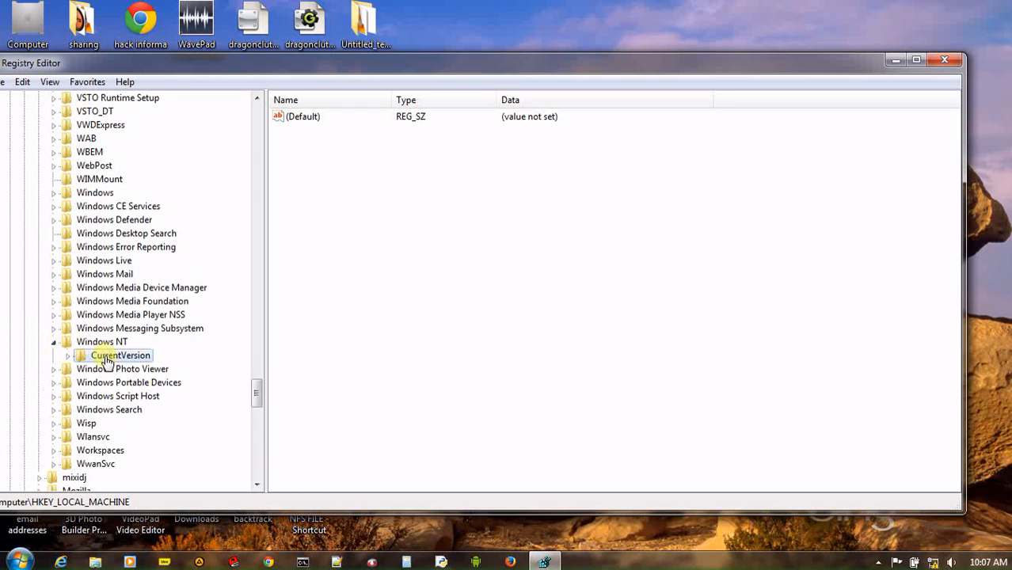
- Show CurrentVersion's values and select PathName, then RegisteredOwner
{"action": "left_click", "coordinate": [120, 355]}
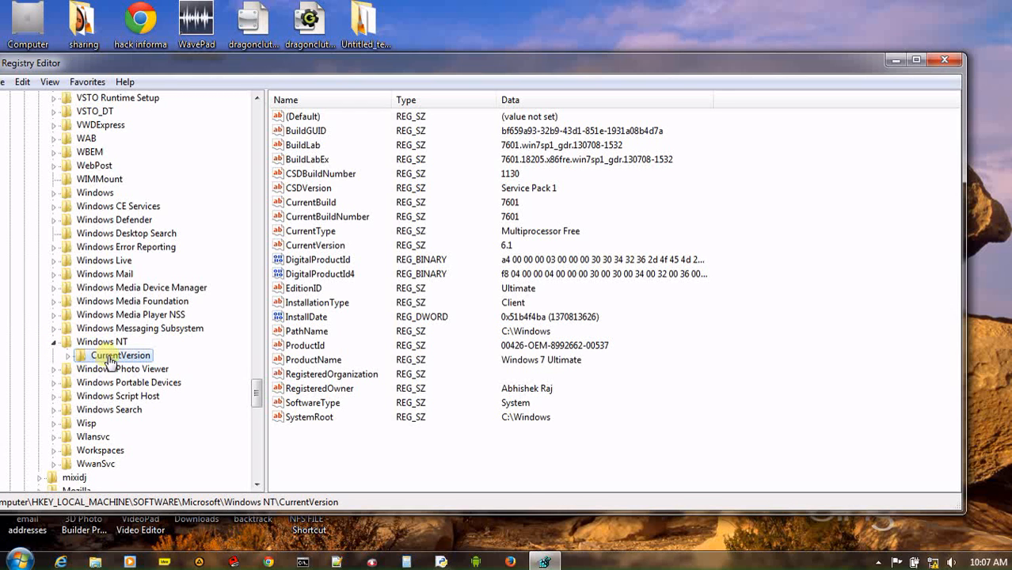
{"action": "mouse_move", "coordinate": [273, 339]}
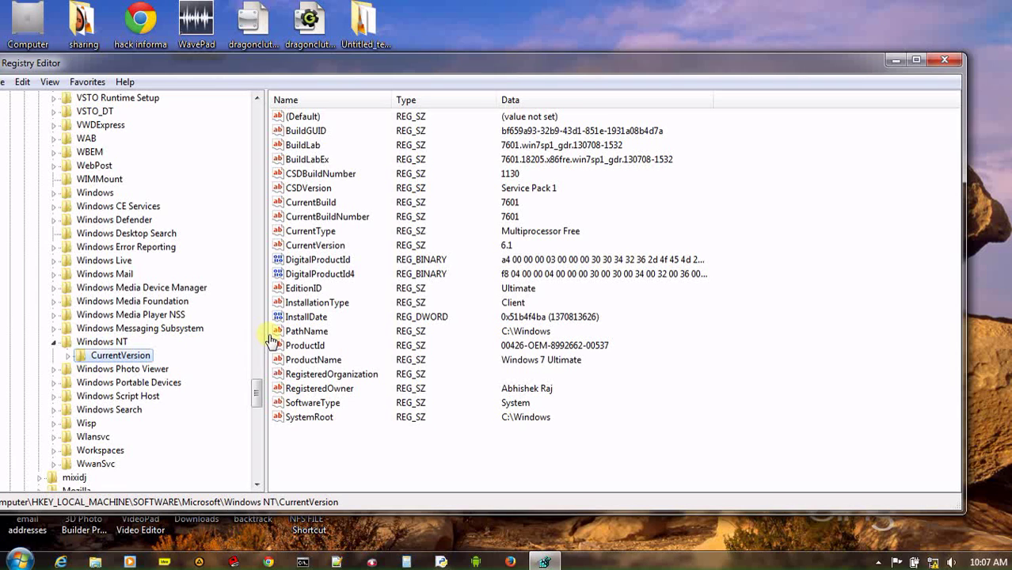
{"action": "mouse_move", "coordinate": [311, 331]}
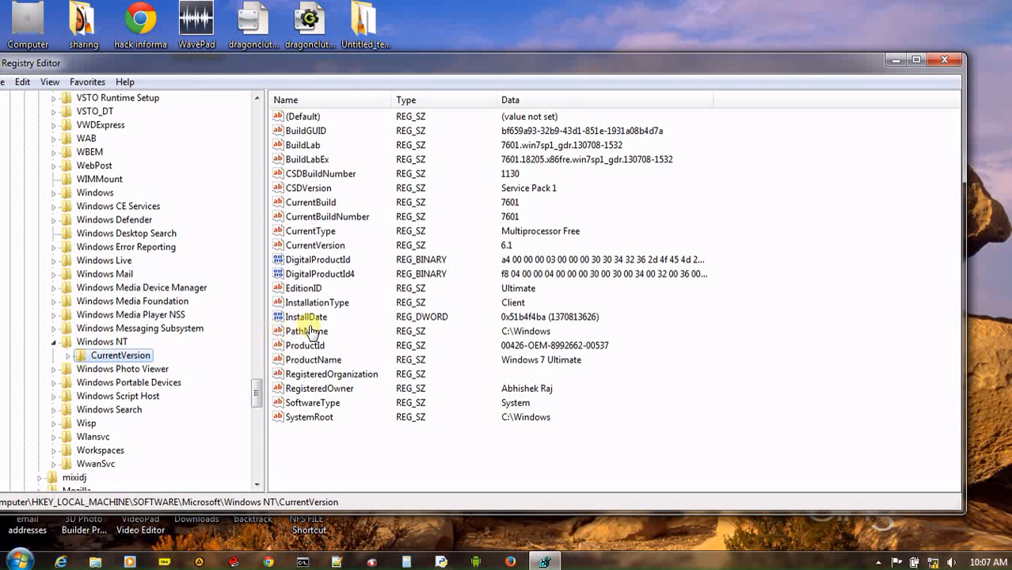
{"action": "left_click", "coordinate": [307, 332]}
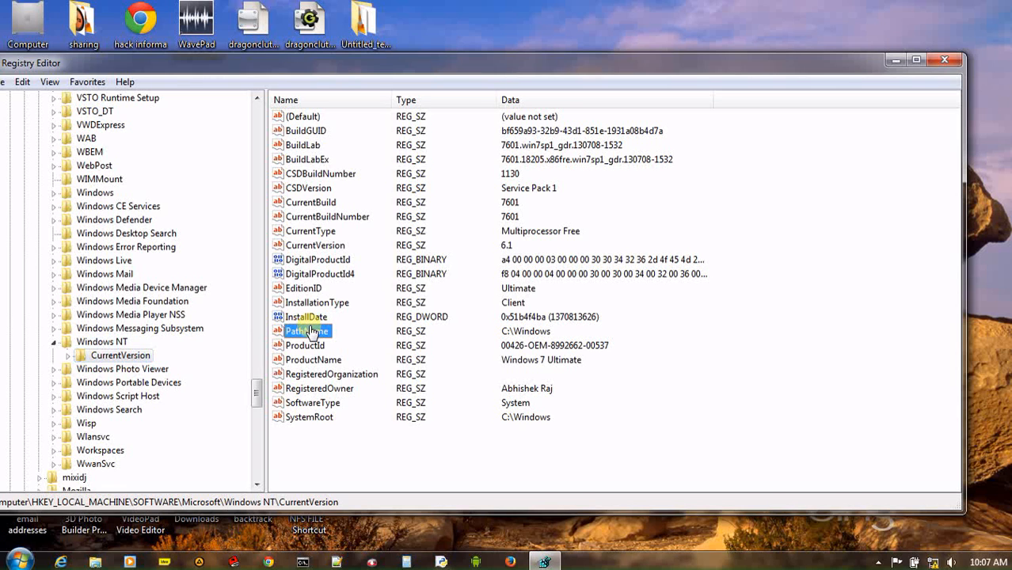
{"action": "mouse_move", "coordinate": [313, 365]}
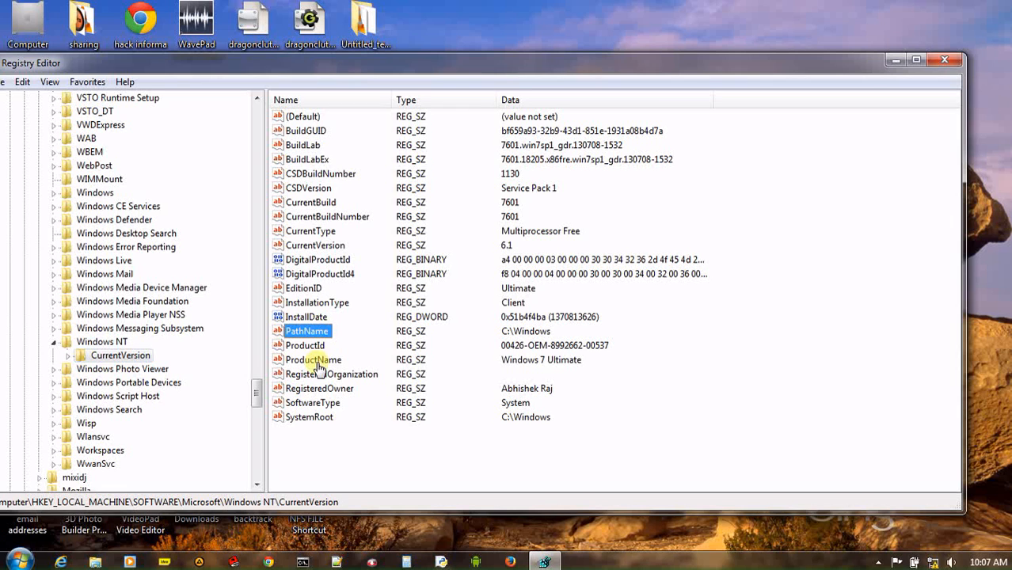
{"action": "left_click", "coordinate": [320, 388]}
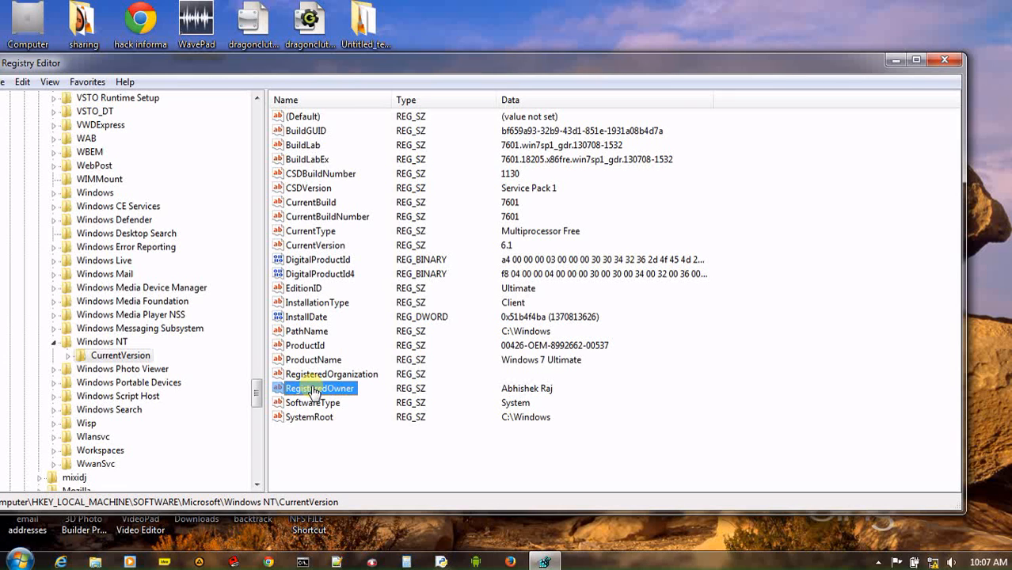
- Edit the RegisteredOwner string value to 'Raj' and confirm
{"action": "double_click", "coordinate": [320, 388]}
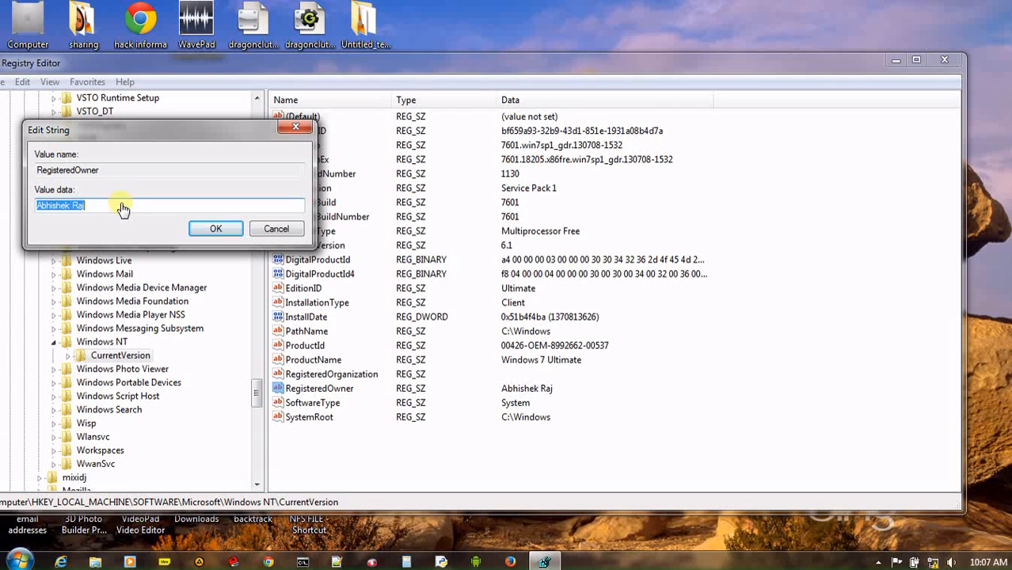
{"action": "type", "text": "R"}
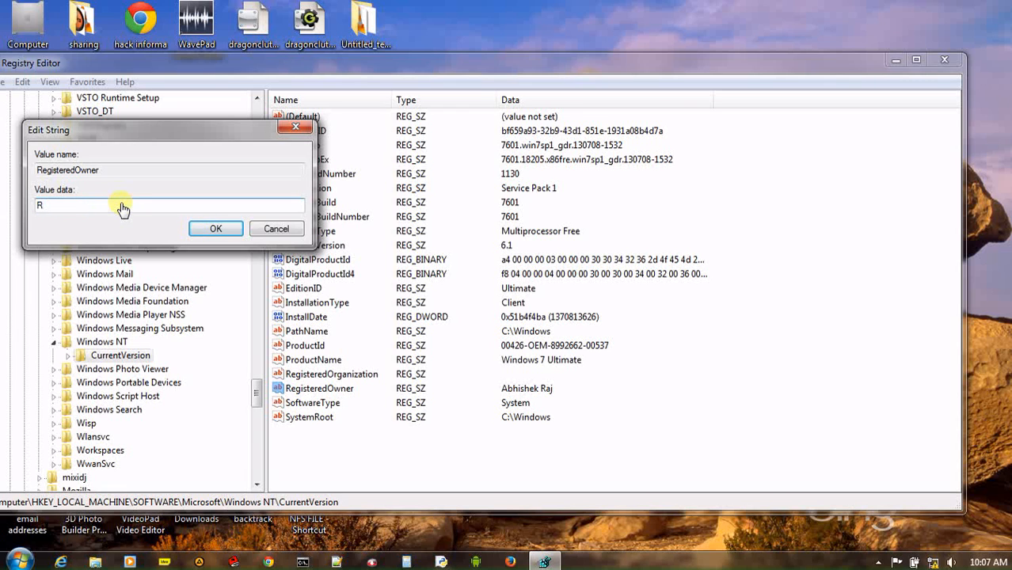
{"action": "type", "text": "aj"}
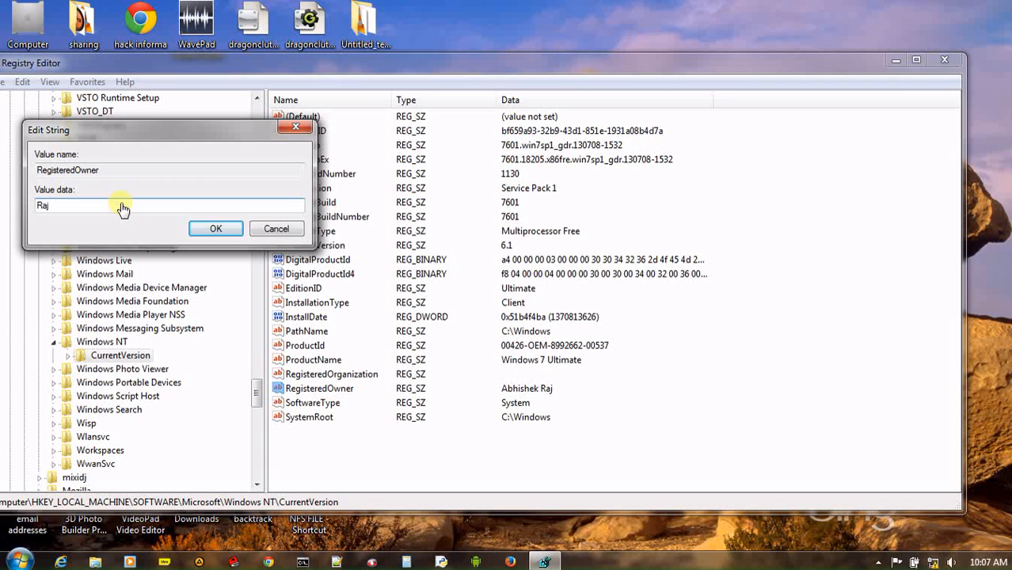
{"action": "mouse_move", "coordinate": [221, 187]}
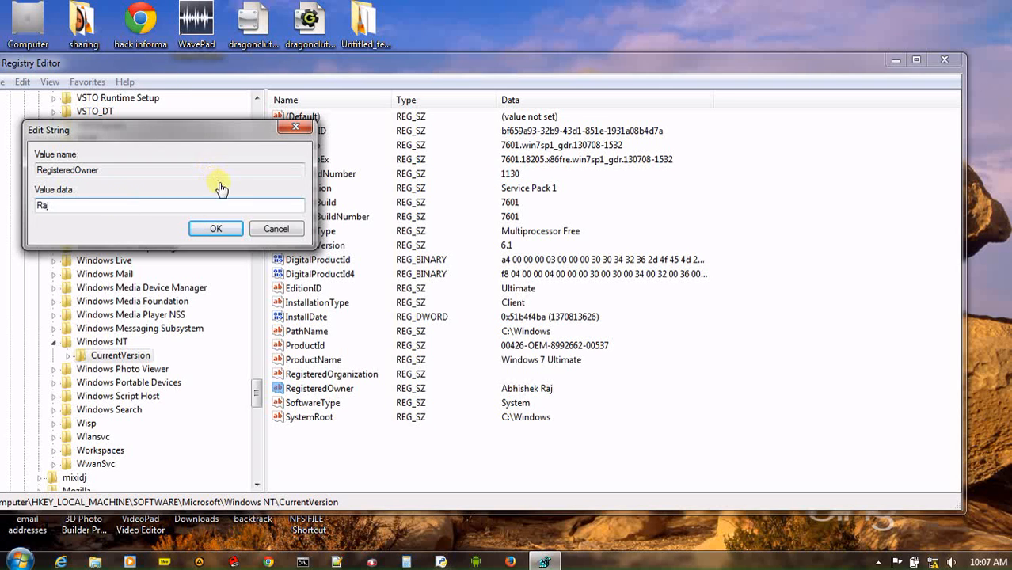
{"action": "left_click", "coordinate": [215, 228]}
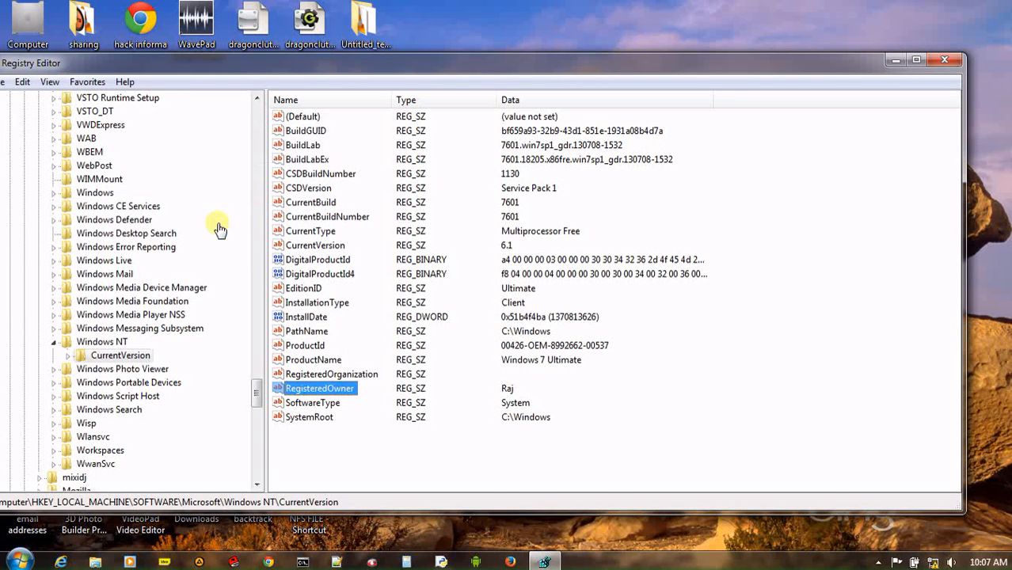
{"action": "mouse_move", "coordinate": [944, 64]}
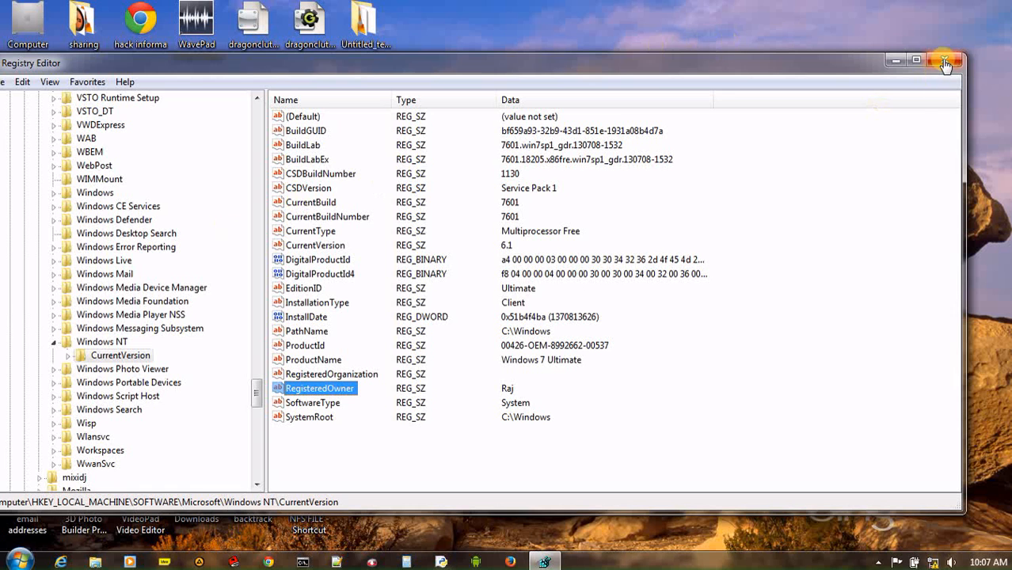
- Close Registry Editor and bring up the Start menu search
{"action": "left_click", "coordinate": [948, 61]}
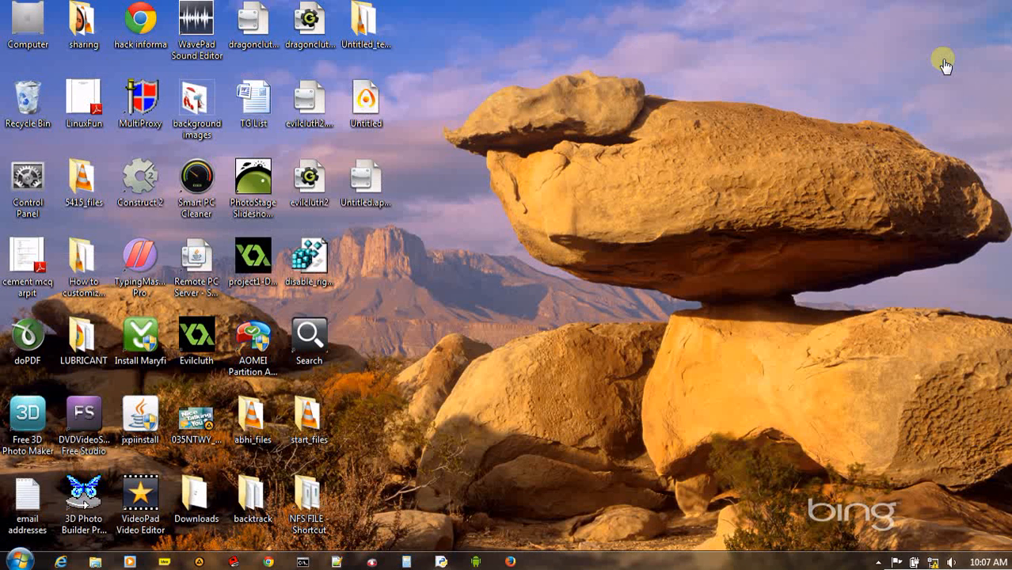
{"action": "mouse_move", "coordinate": [616, 203]}
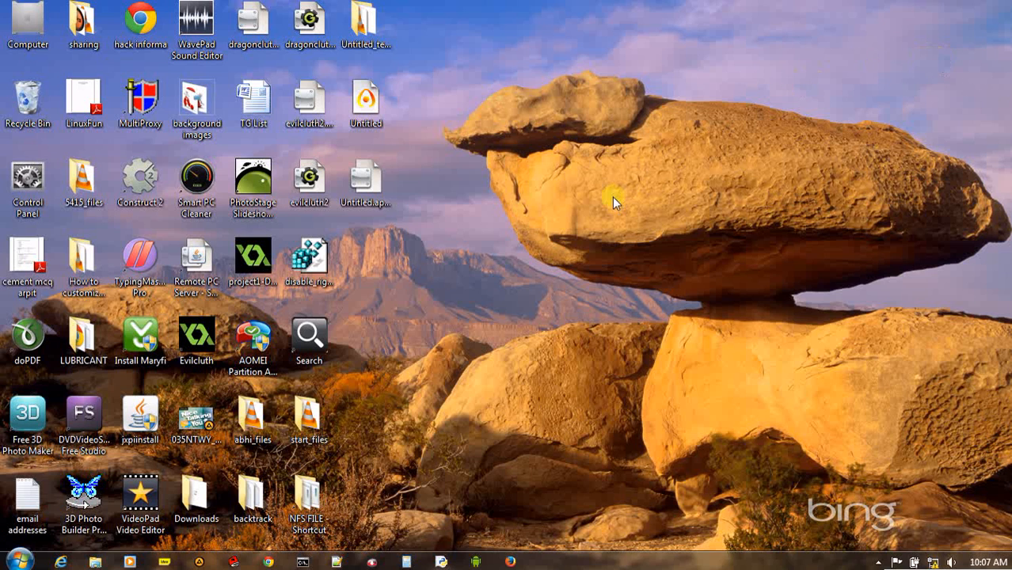
{"action": "left_click", "coordinate": [196, 415]}
{"action": "type", "text": "win"}
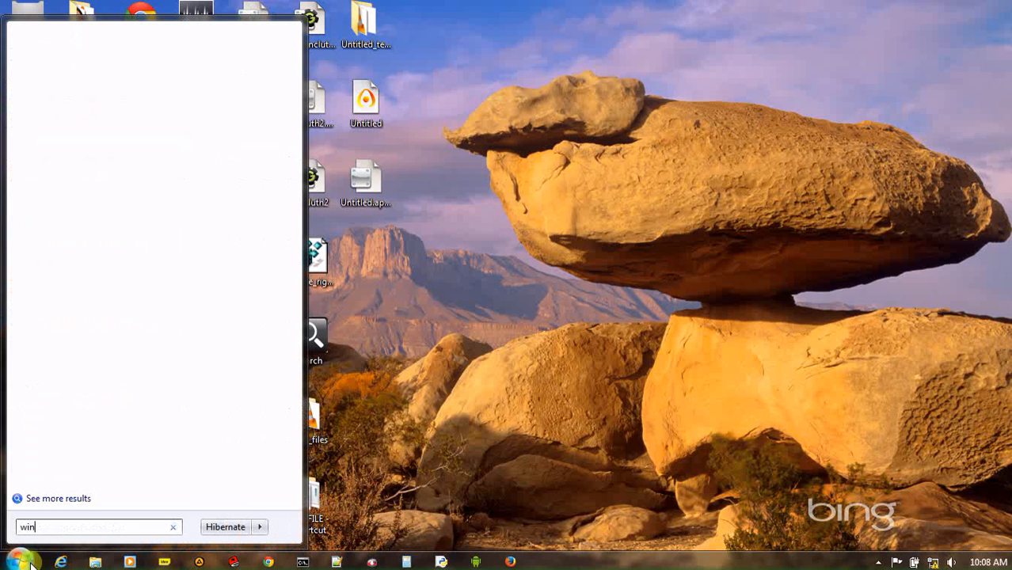
- Run winver again to show About Windows licensed to 'Raj'
{"action": "type", "text": "ver"}
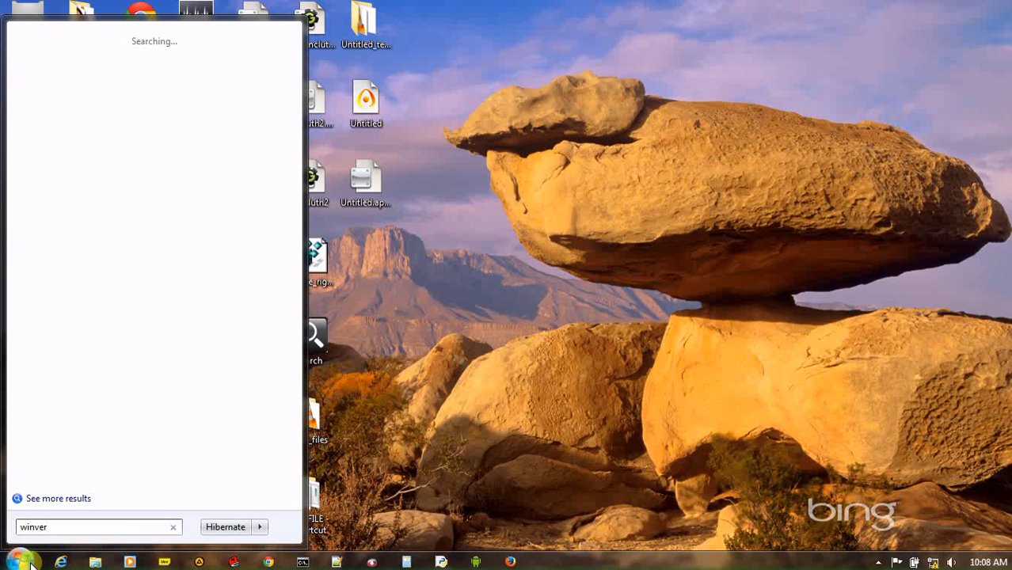
{"action": "key", "text": "Return"}
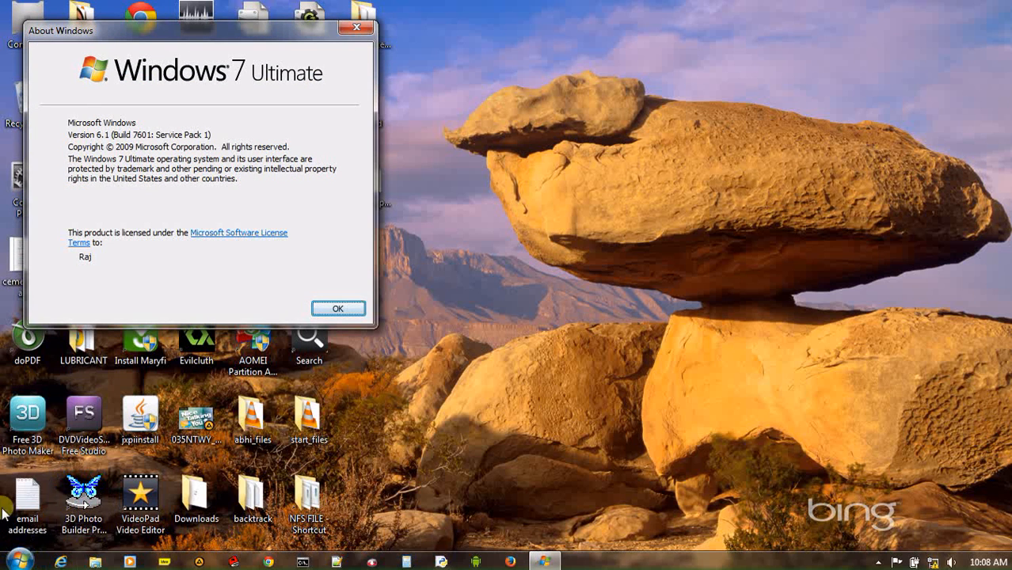
{"action": "mouse_move", "coordinate": [79, 300]}
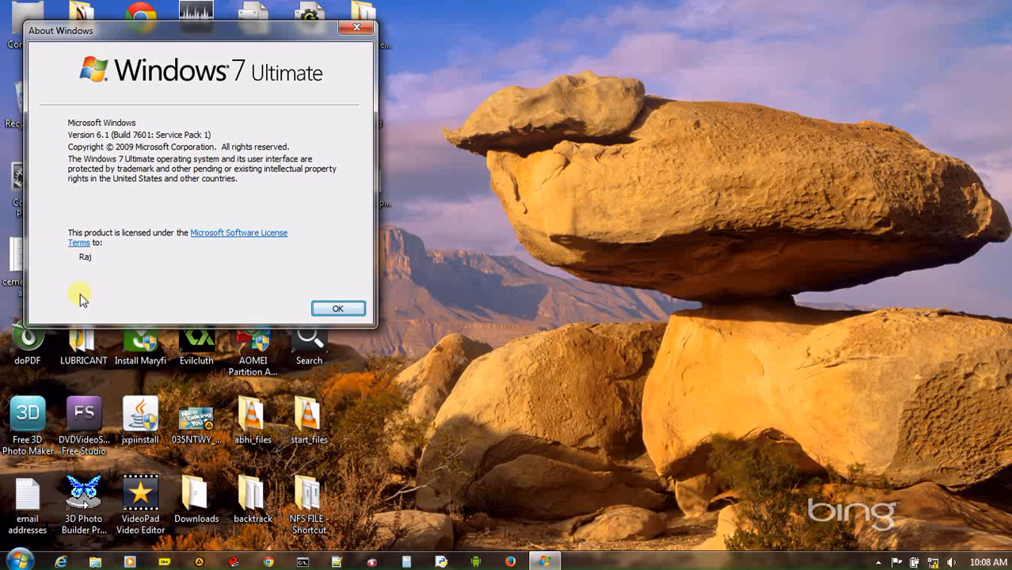
{"action": "mouse_move", "coordinate": [118, 254]}
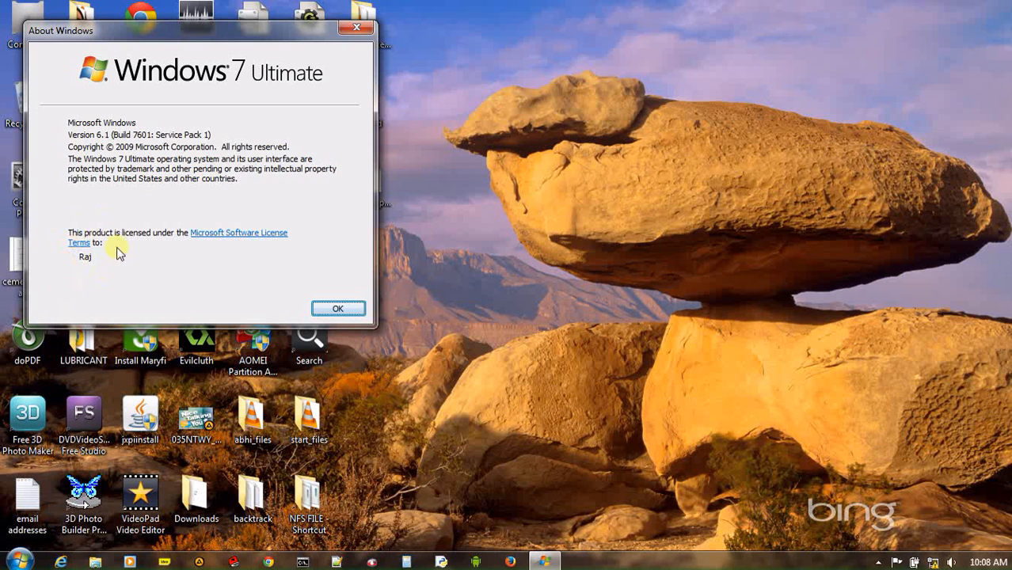
{"action": "mouse_move", "coordinate": [66, 268]}
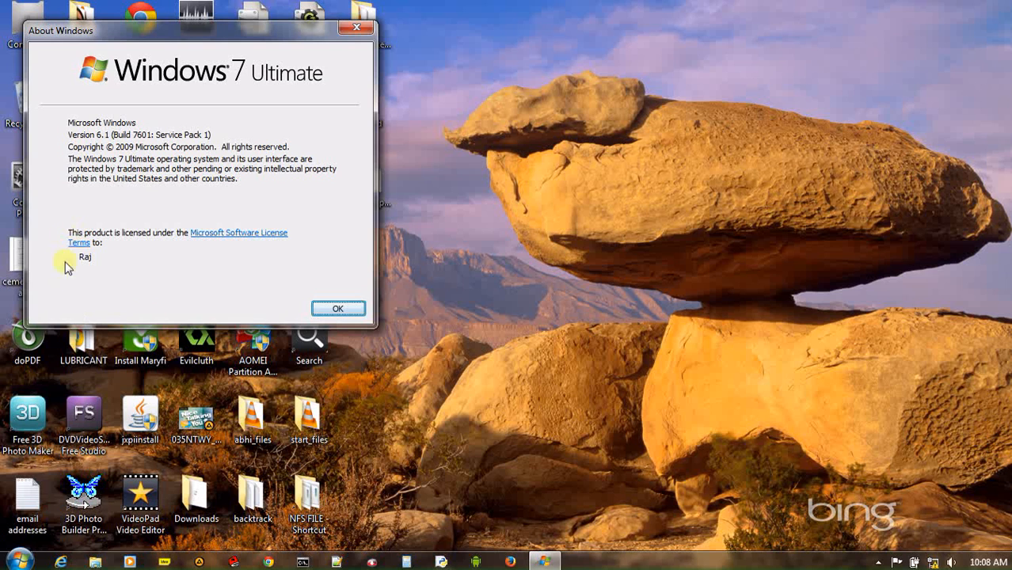
- Dismiss About Windows with OK, leaving the desktop clear
{"action": "left_click", "coordinate": [337, 308]}
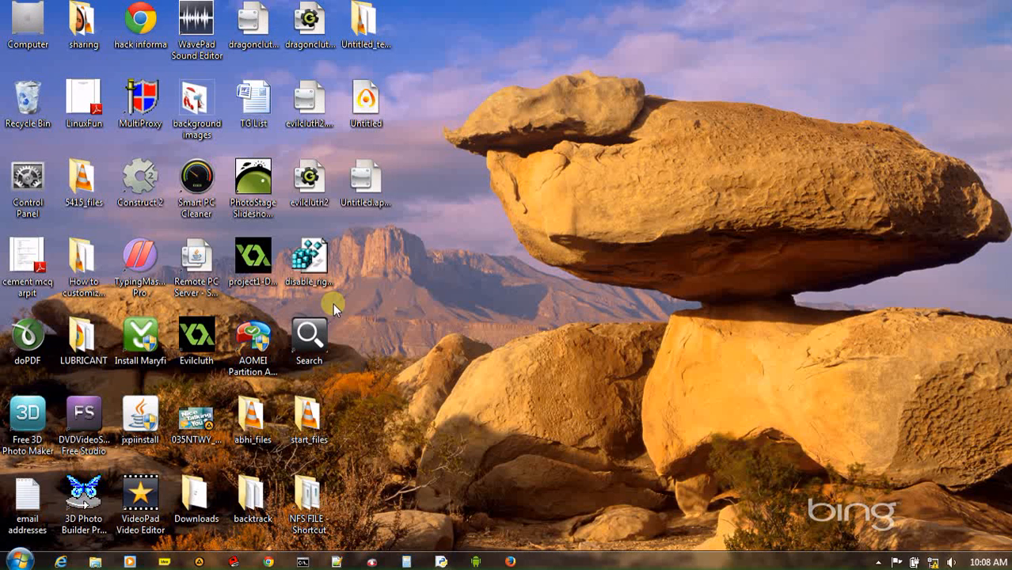
{"action": "mouse_move", "coordinate": [478, 302]}
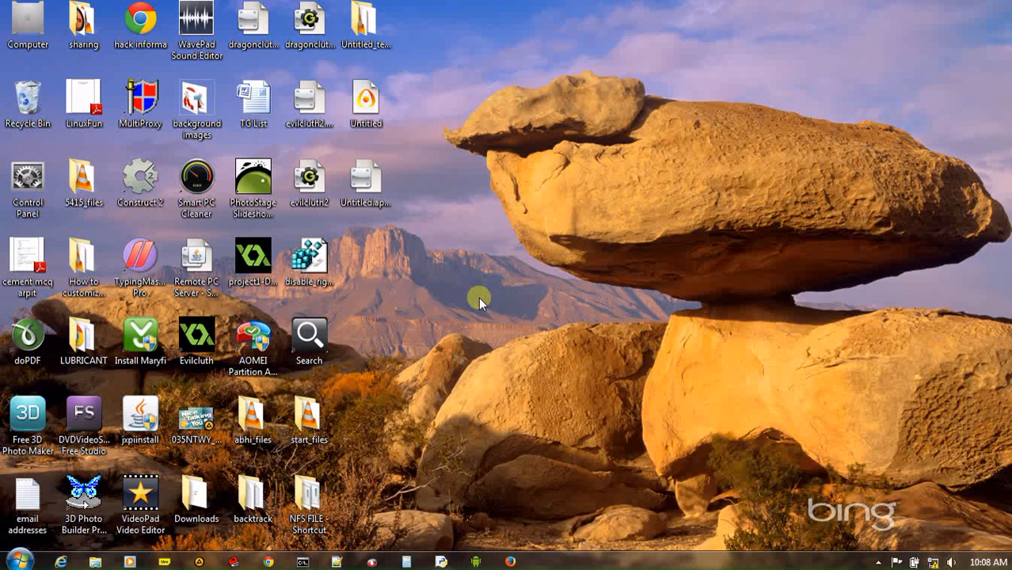
{"action": "mouse_move", "coordinate": [493, 300]}
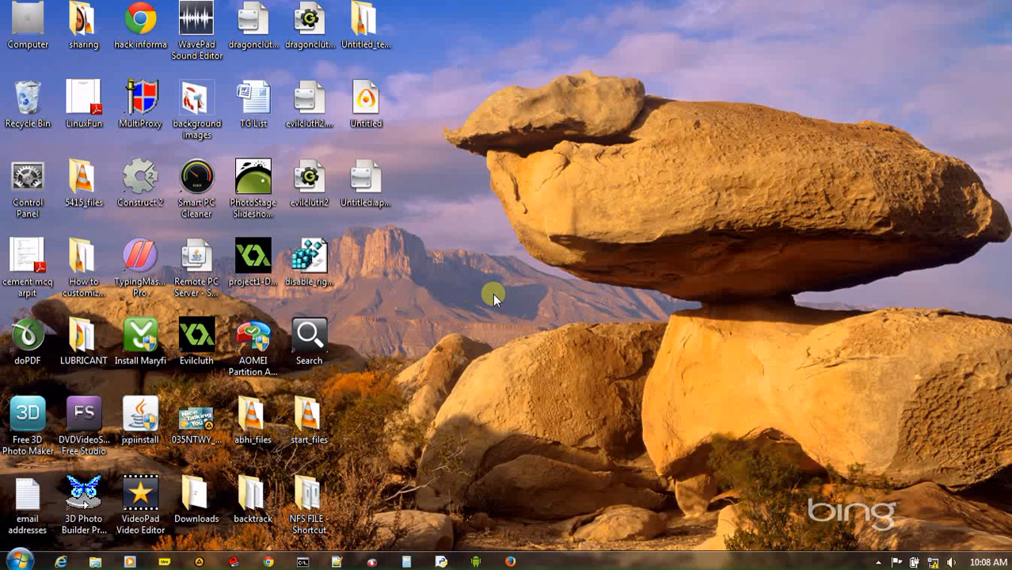